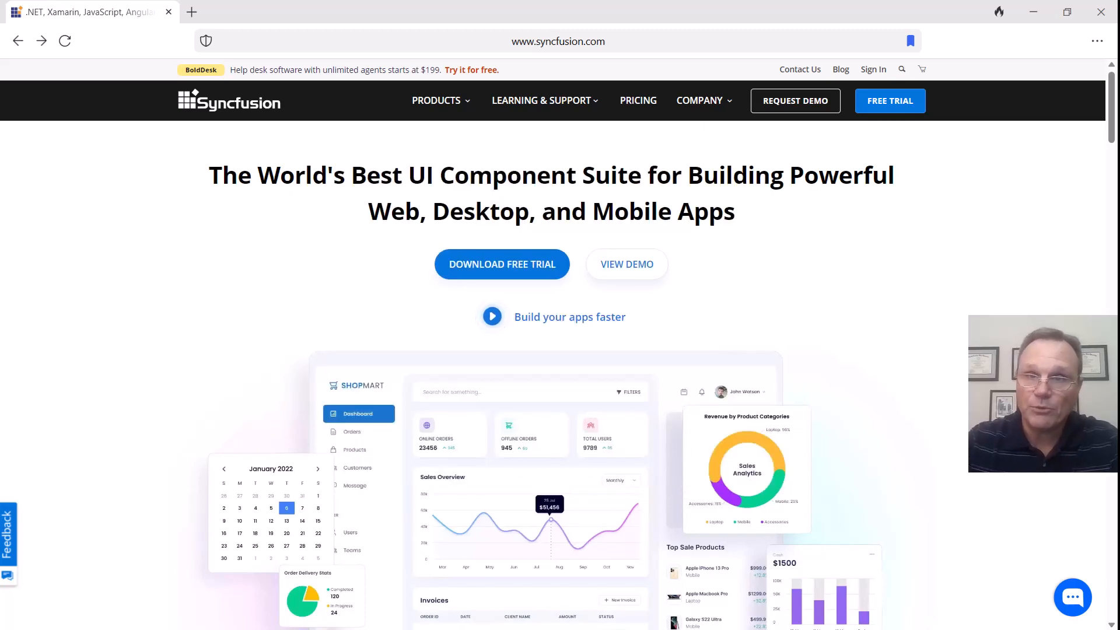
mouse_move(546, 105)
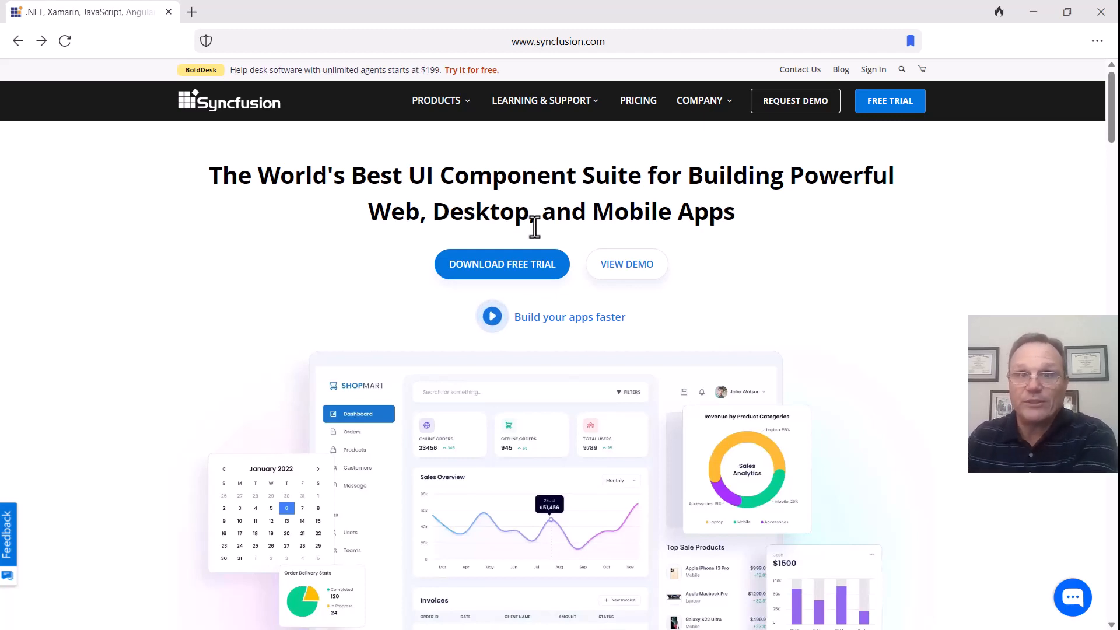
mouse_move(506, 277)
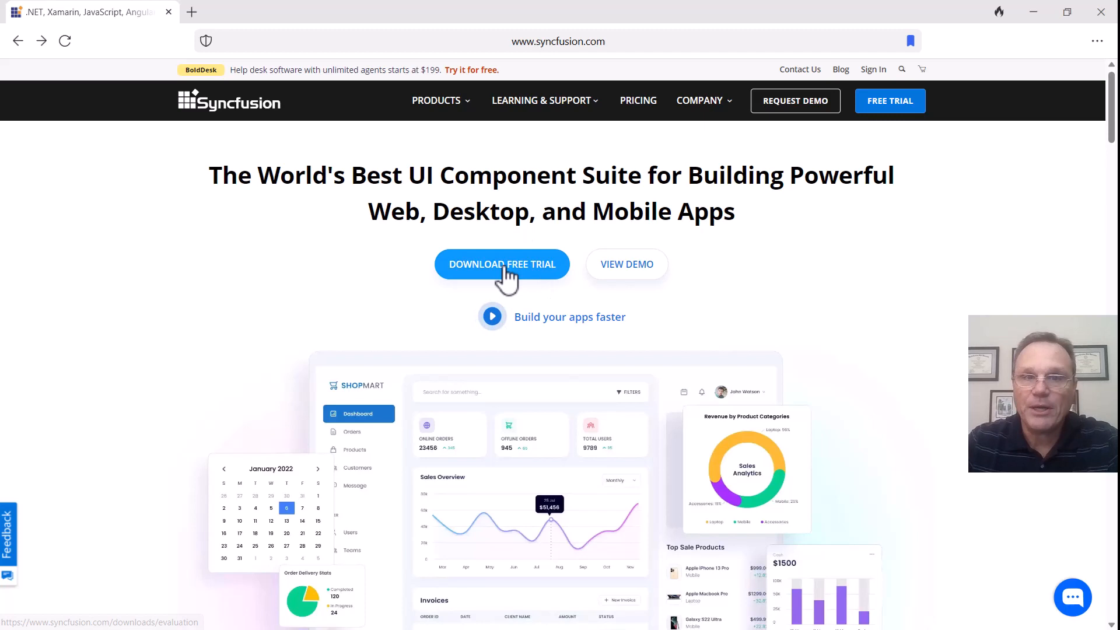
Reach the React UI components page via the PRODUCTS menu's React entry under Web
left_click(441, 100)
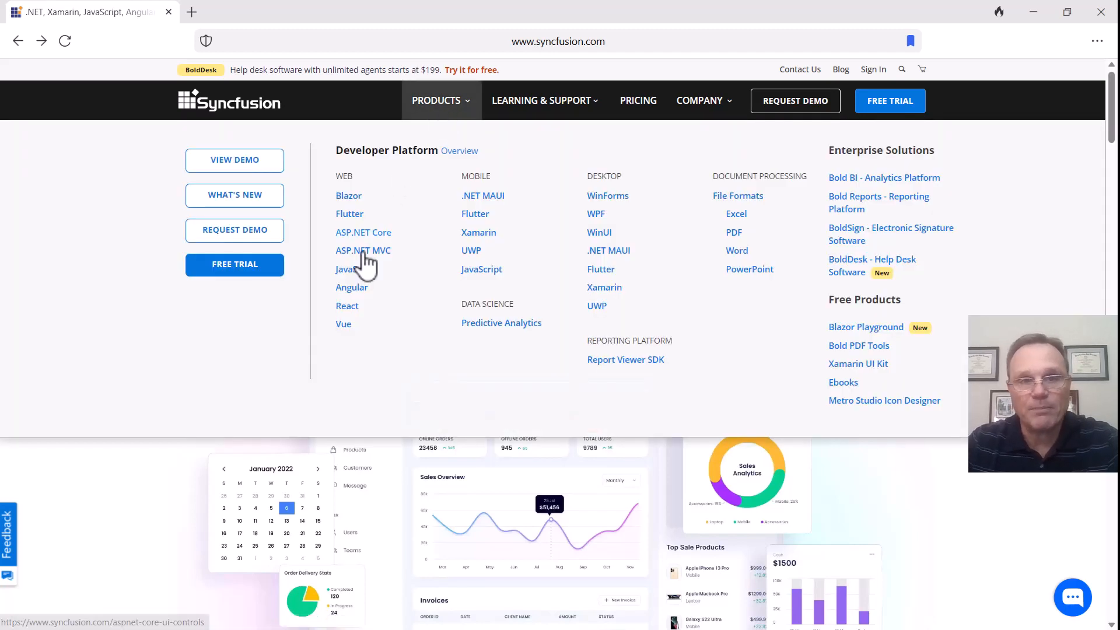
left_click(348, 306)
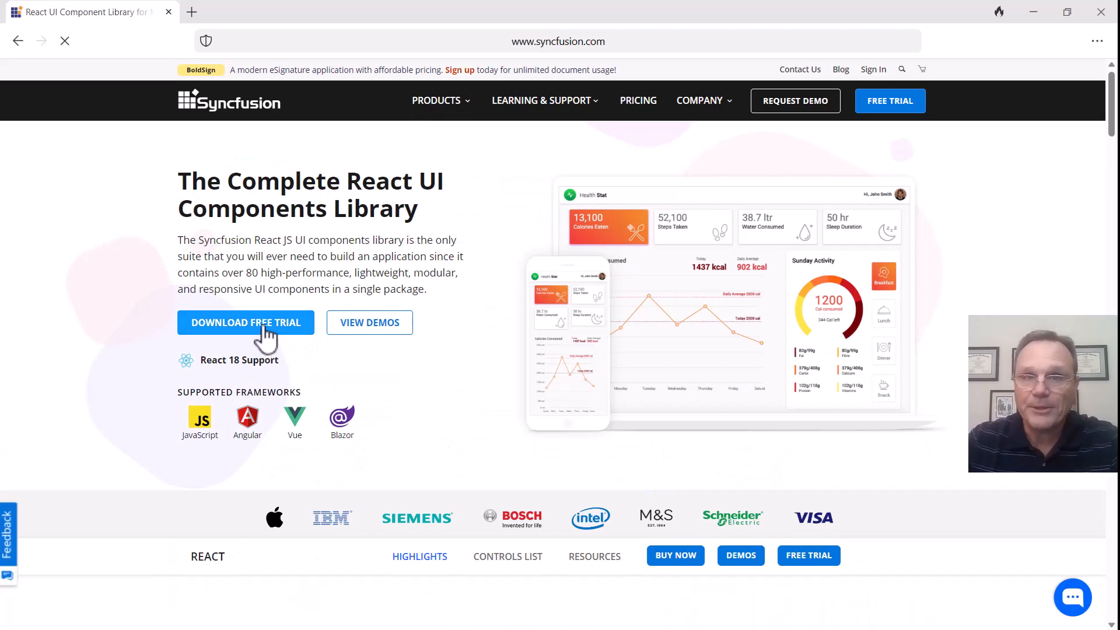
Start the DOWNLOAD FREE TRIAL for React and look through the sign-up form
left_click(245, 322)
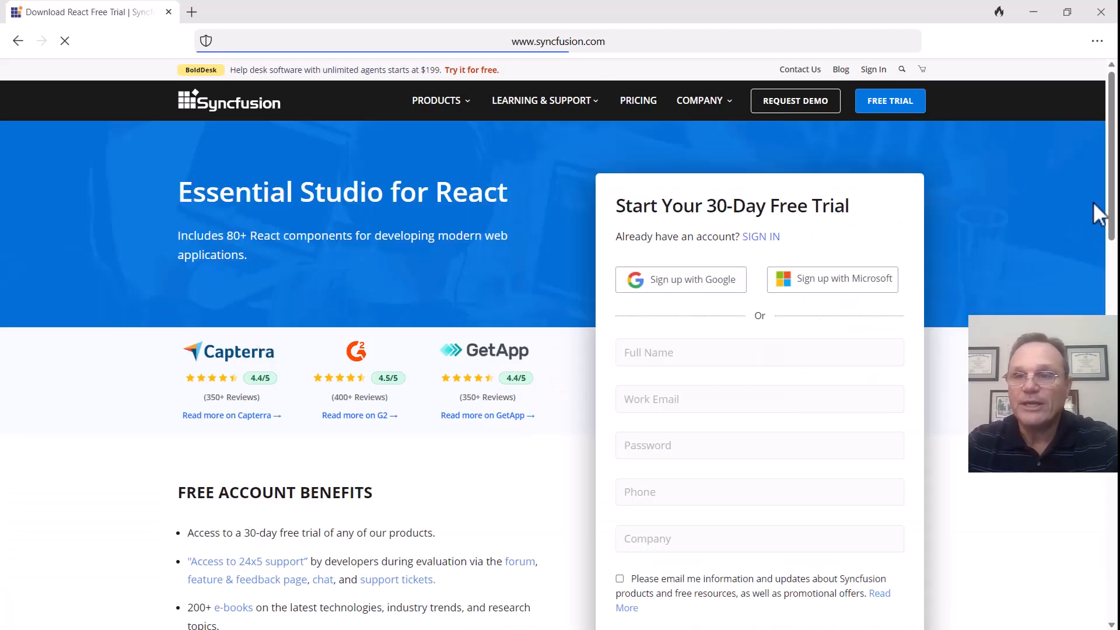
scroll("down", 3)
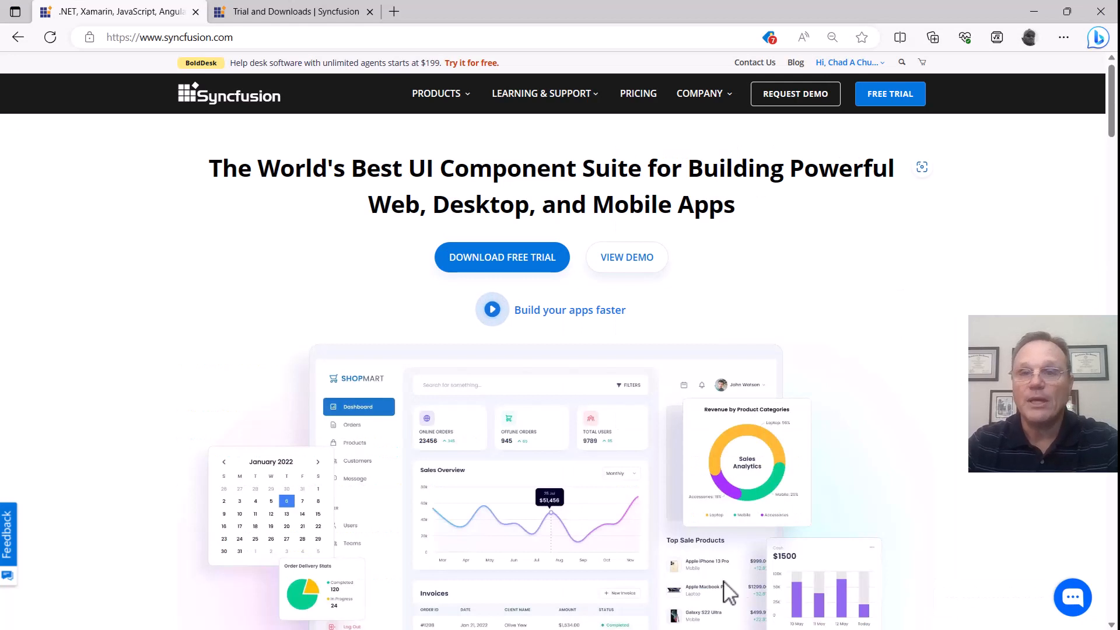
mouse_move(855, 87)
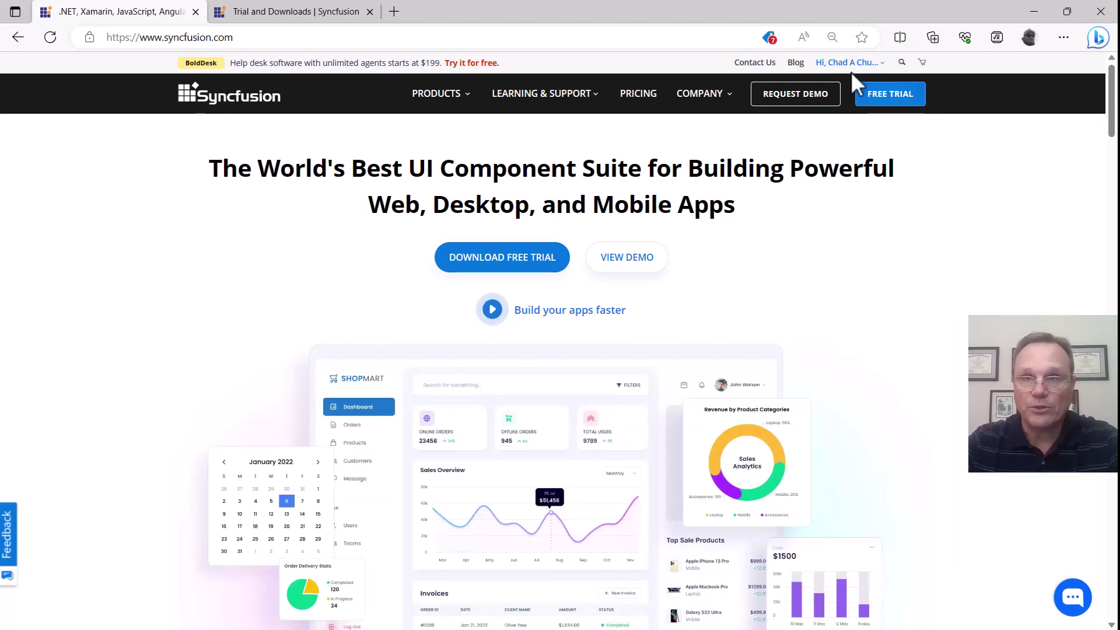
Go to My Dashboard from the signed-in account's menu
left_click(849, 62)
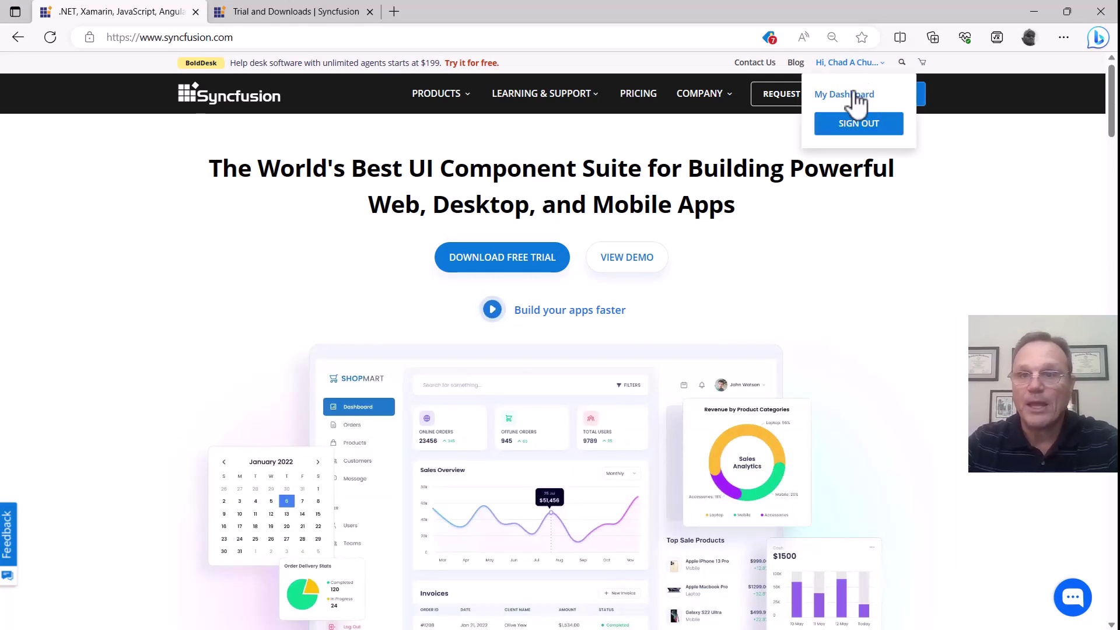
left_click(845, 94)
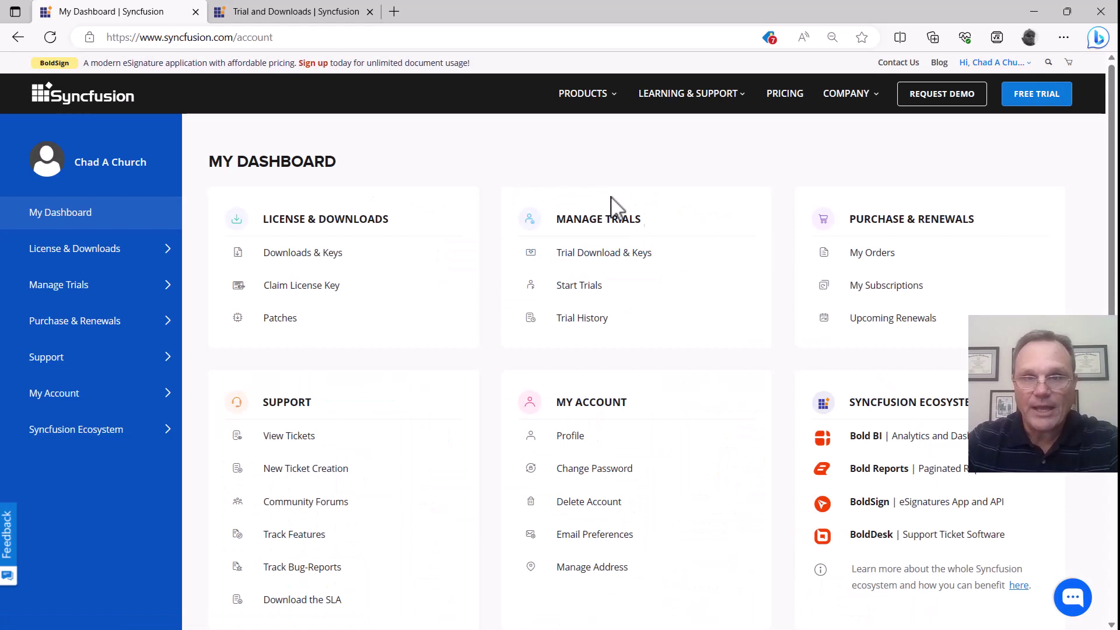
mouse_move(649, 232)
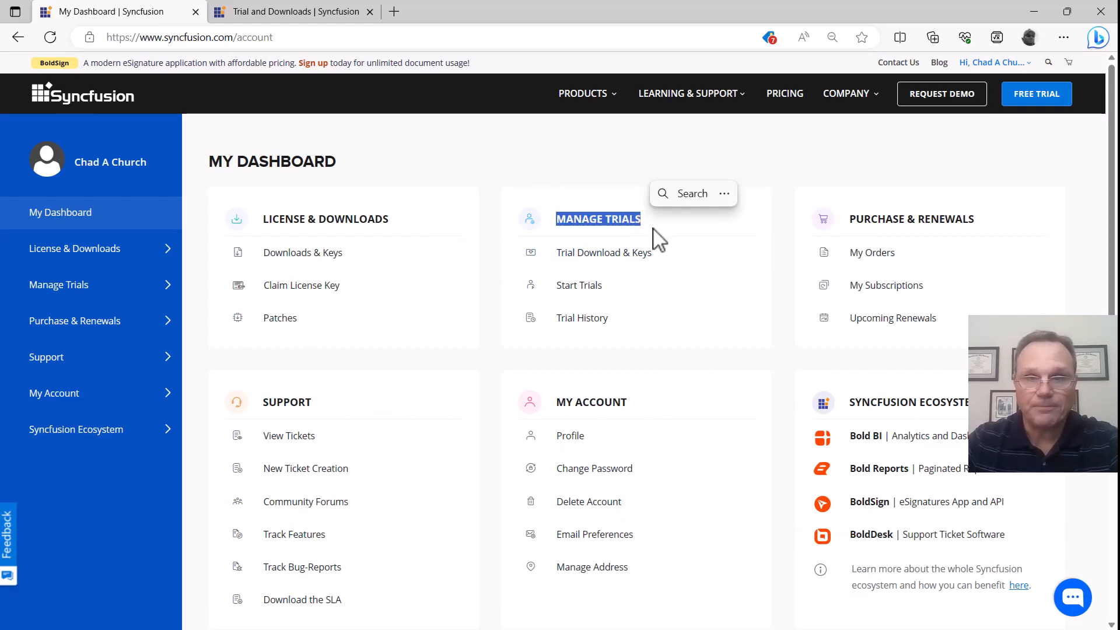
mouse_move(599, 263)
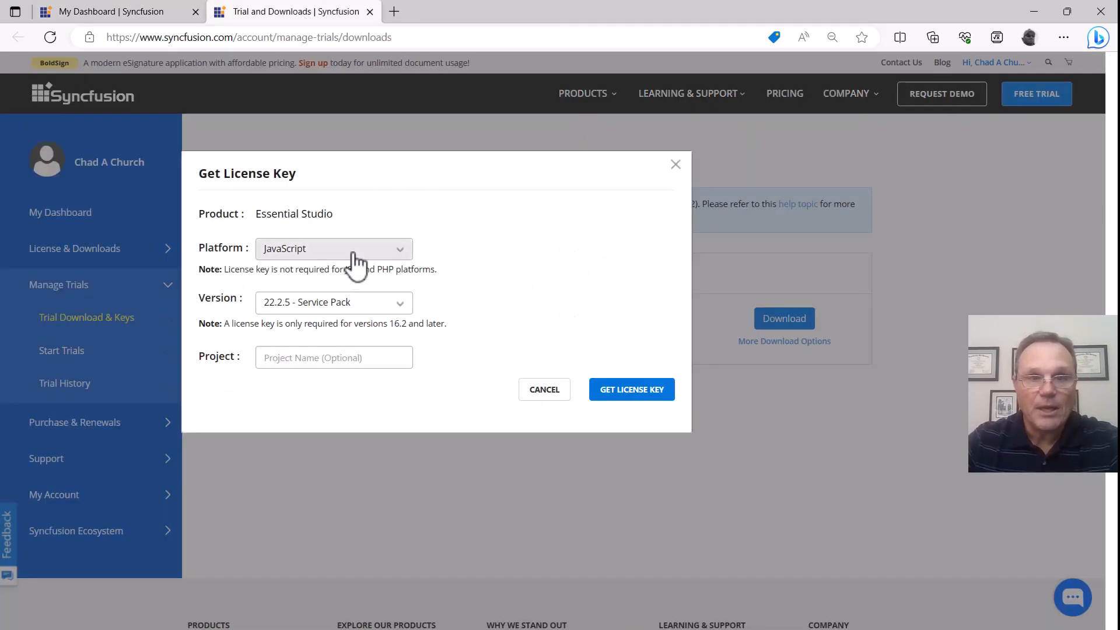
Expand the Platform dropdown in the Get License Key dialog to see the platform checkboxes
left_click(334, 248)
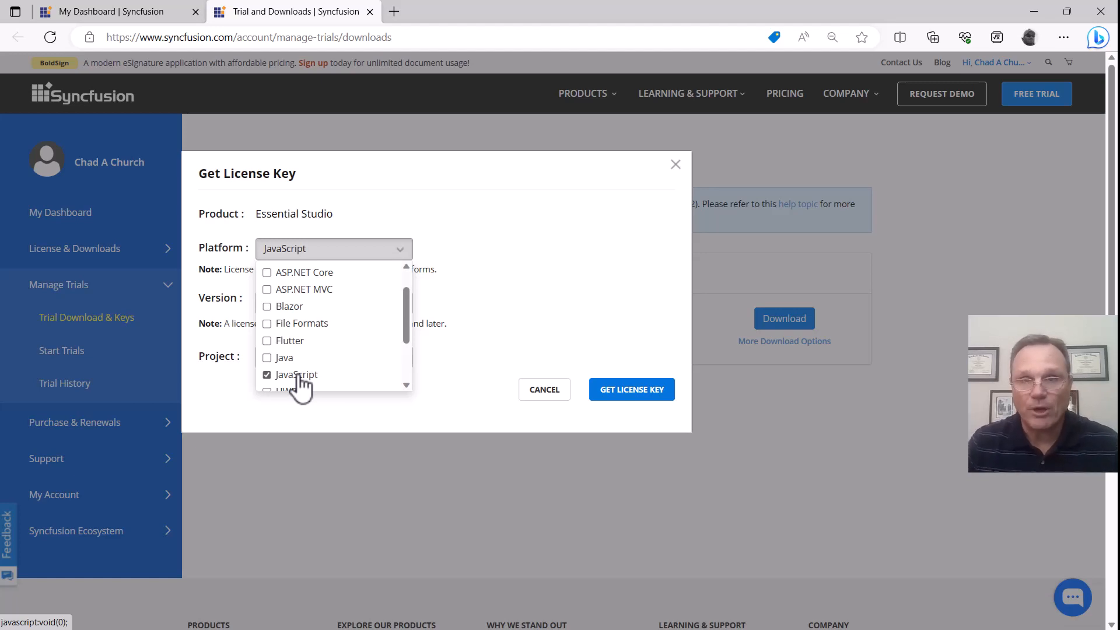
mouse_move(328, 338)
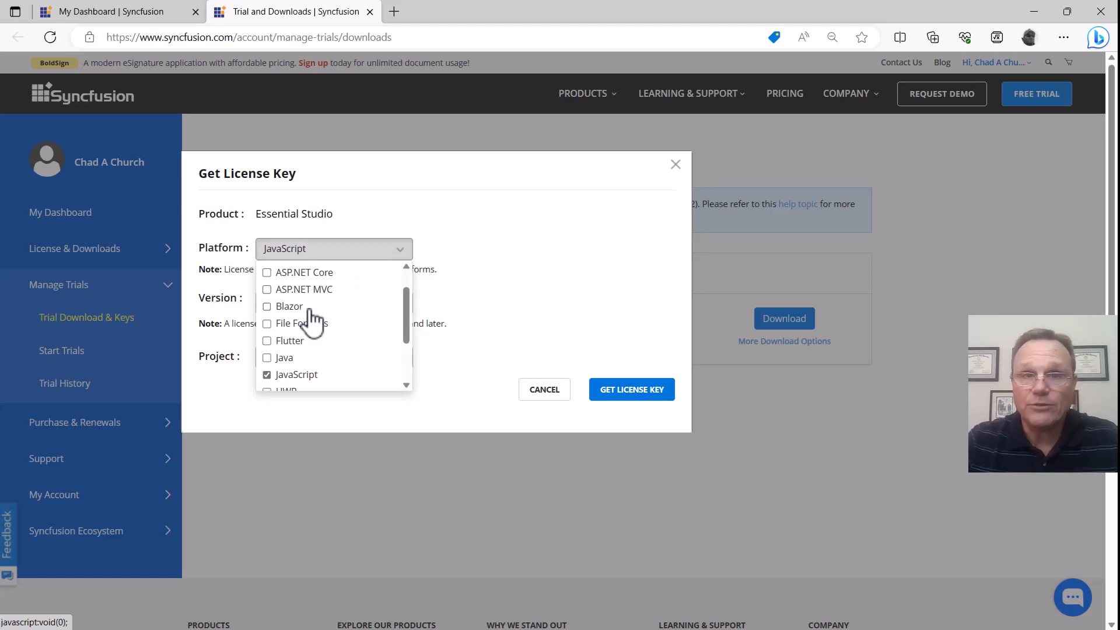
mouse_move(471, 287)
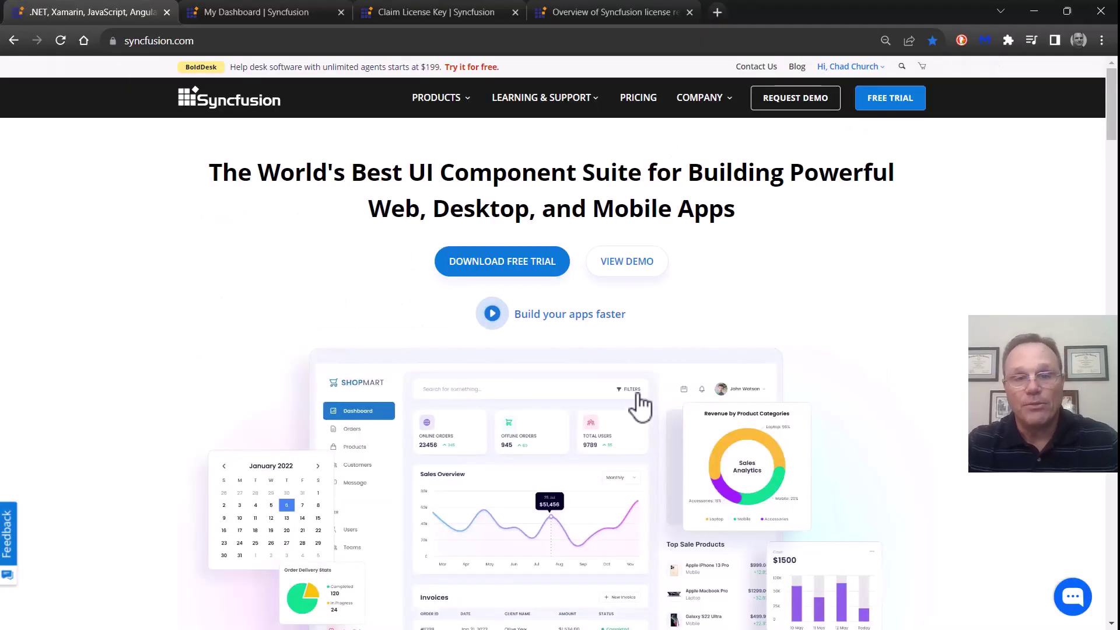
mouse_move(874, 129)
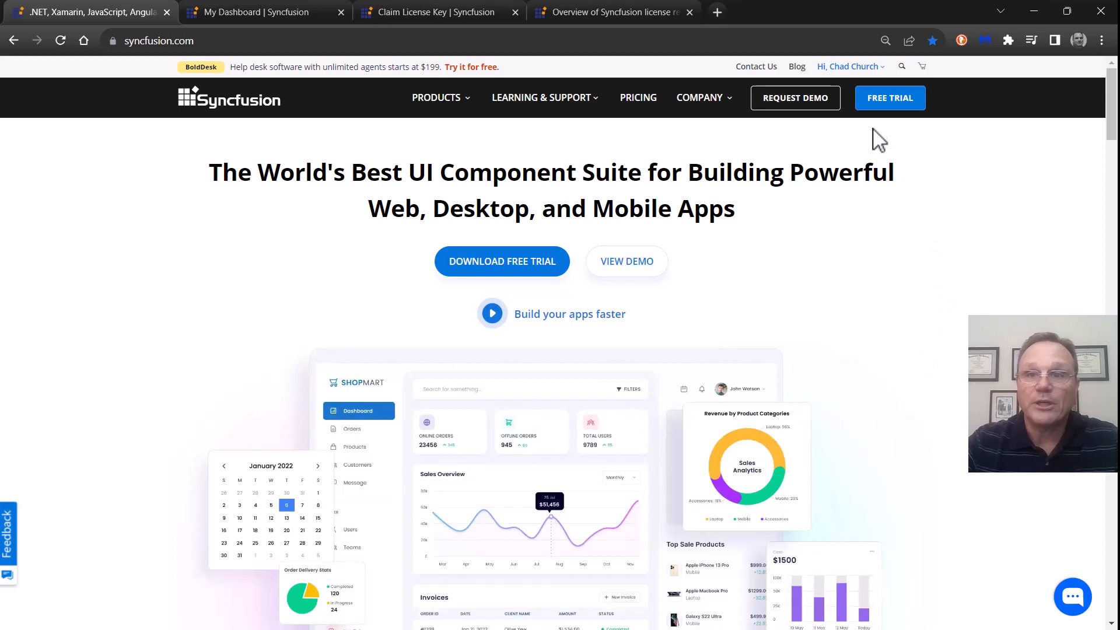
mouse_move(794, 88)
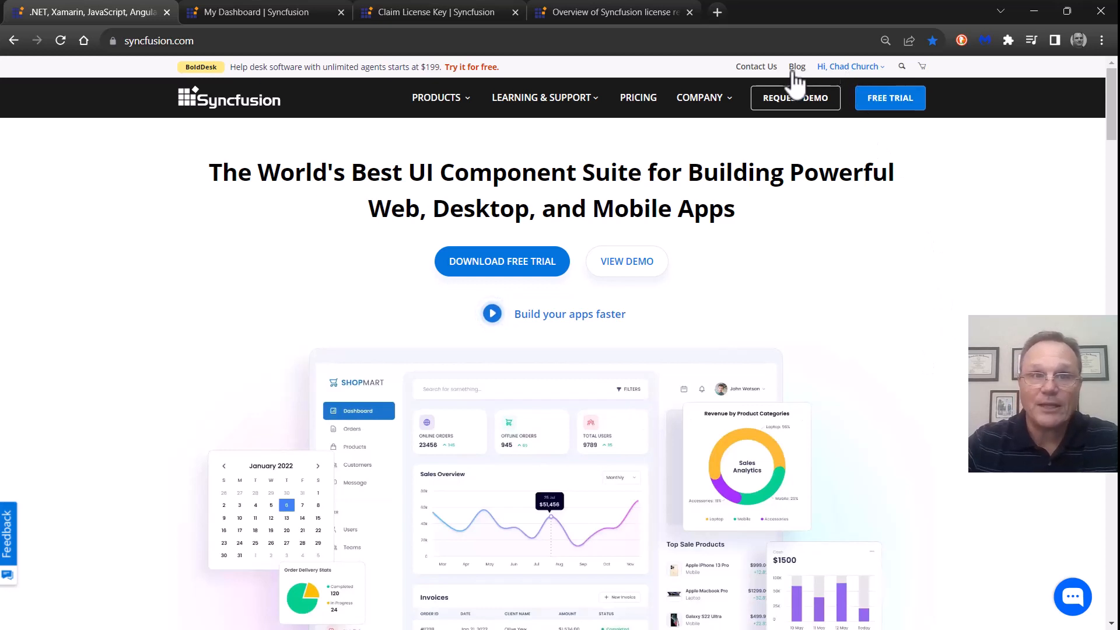
left_click(264, 11)
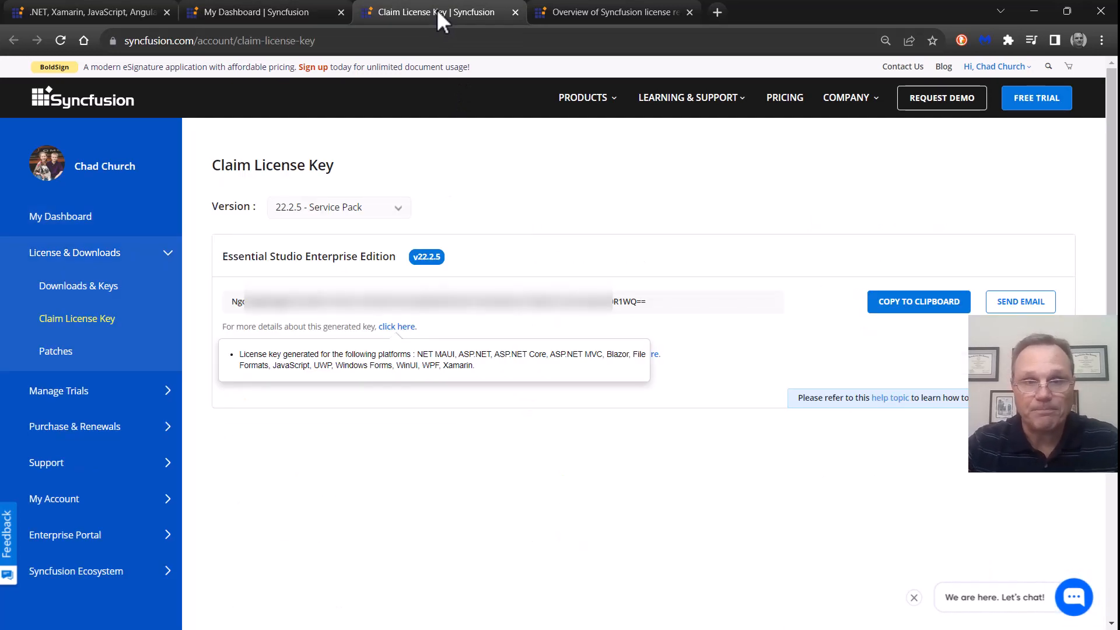
mouse_move(426, 366)
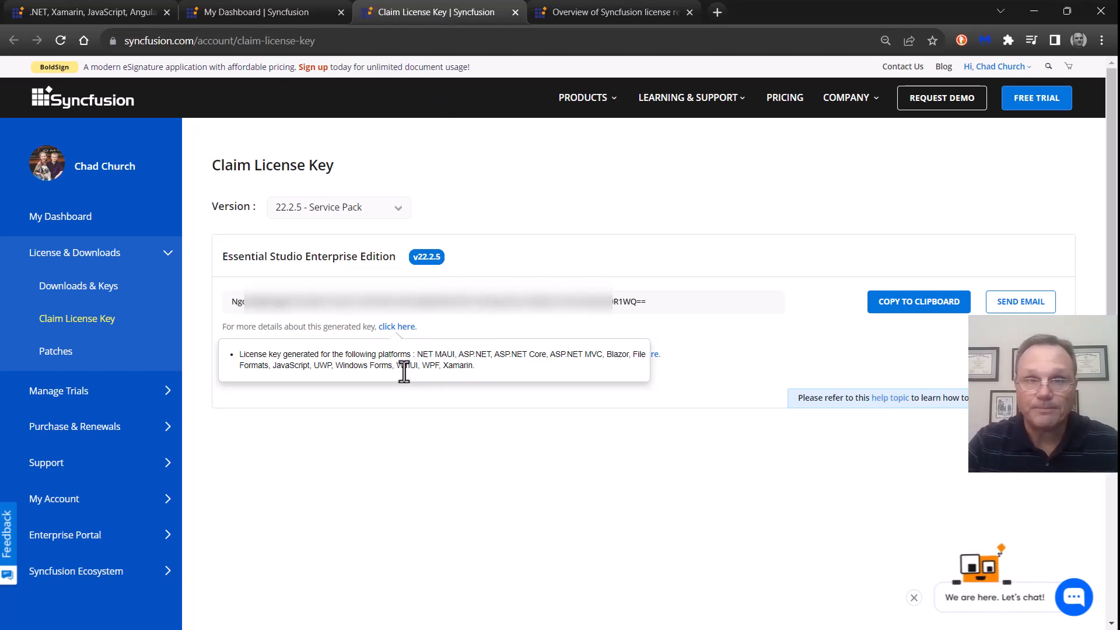
mouse_move(623, 302)
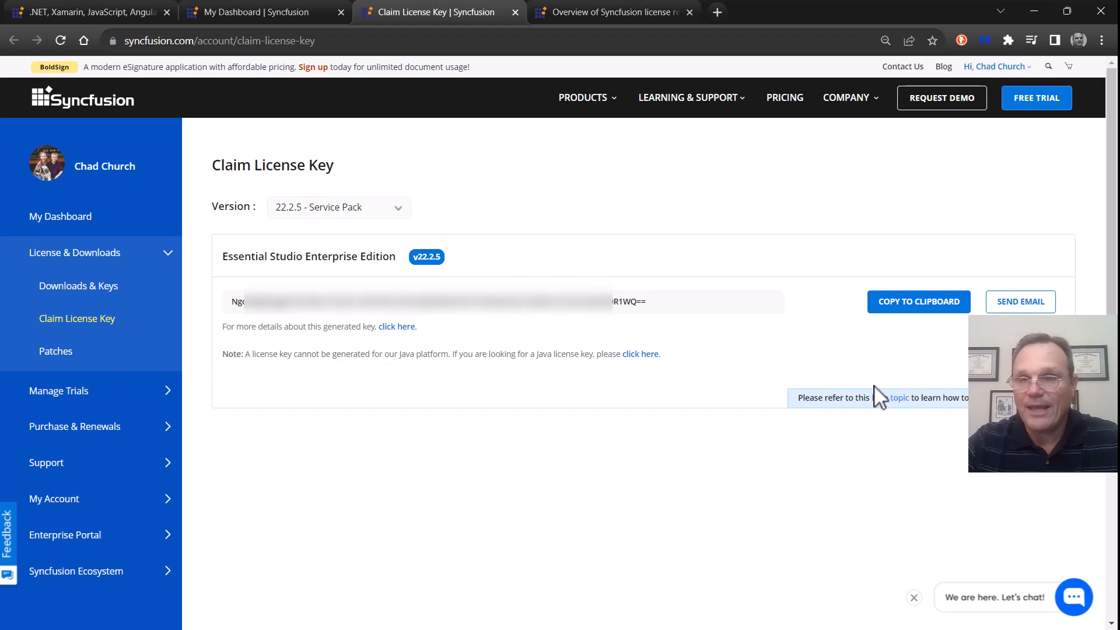
mouse_move(892, 406)
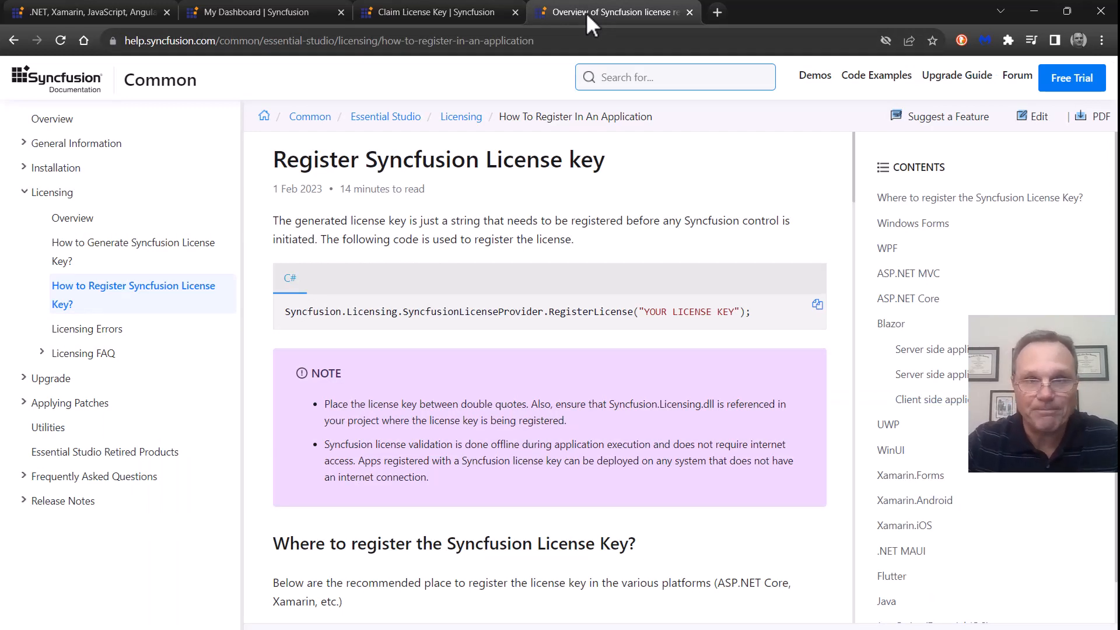
Show the Licensing Overview page from the sidebar and mark a term in its unlock-key explanation
left_click(73, 218)
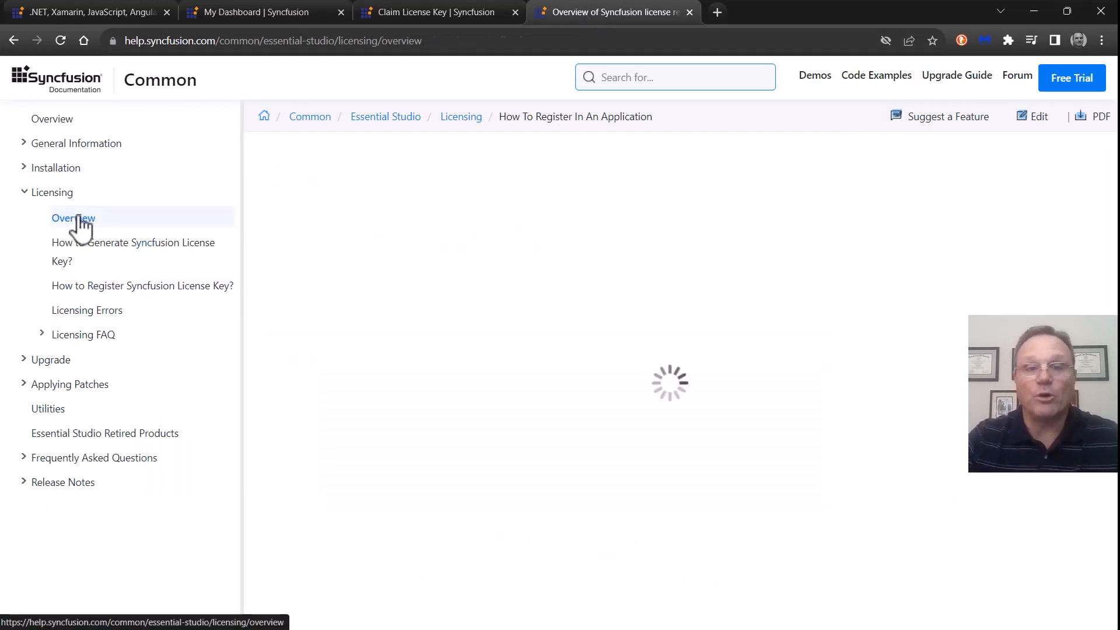
left_click(72, 218)
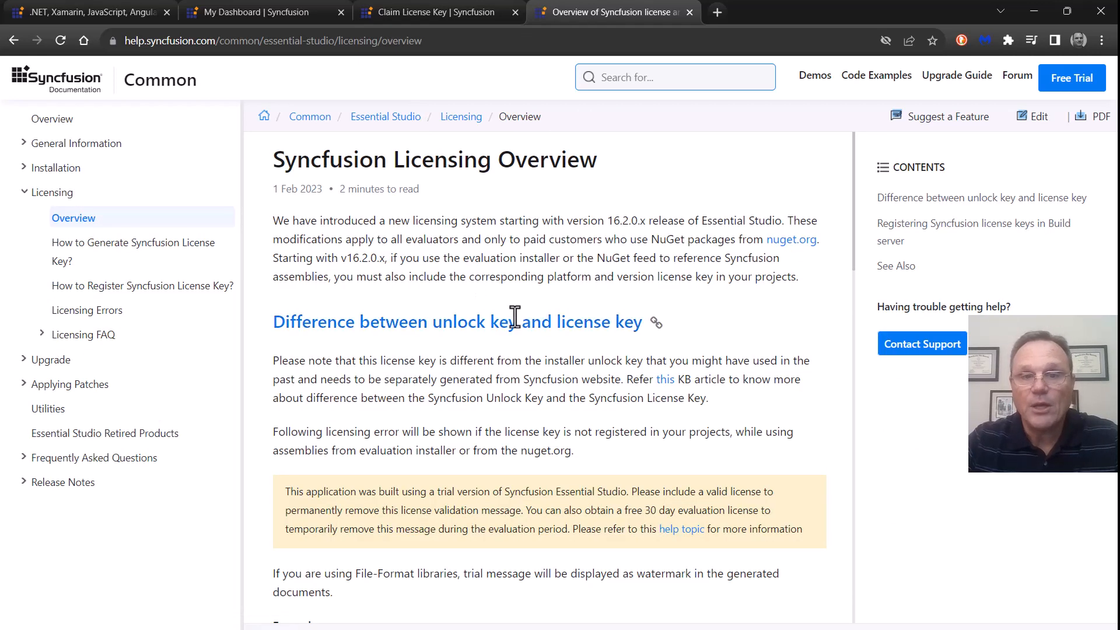
double_click(476, 322)
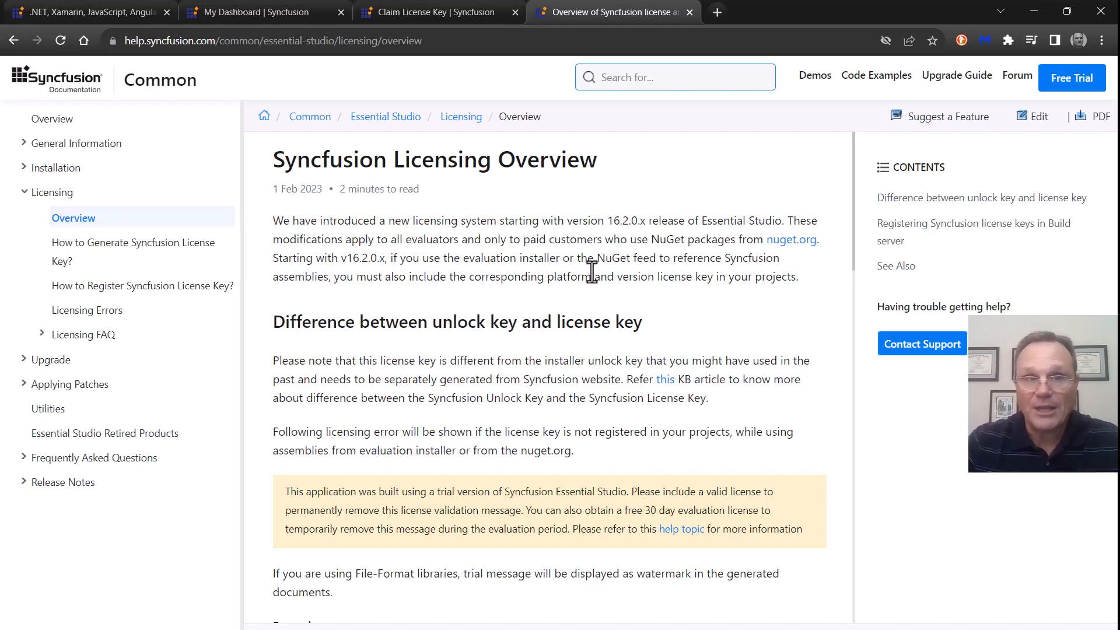
mouse_move(141, 297)
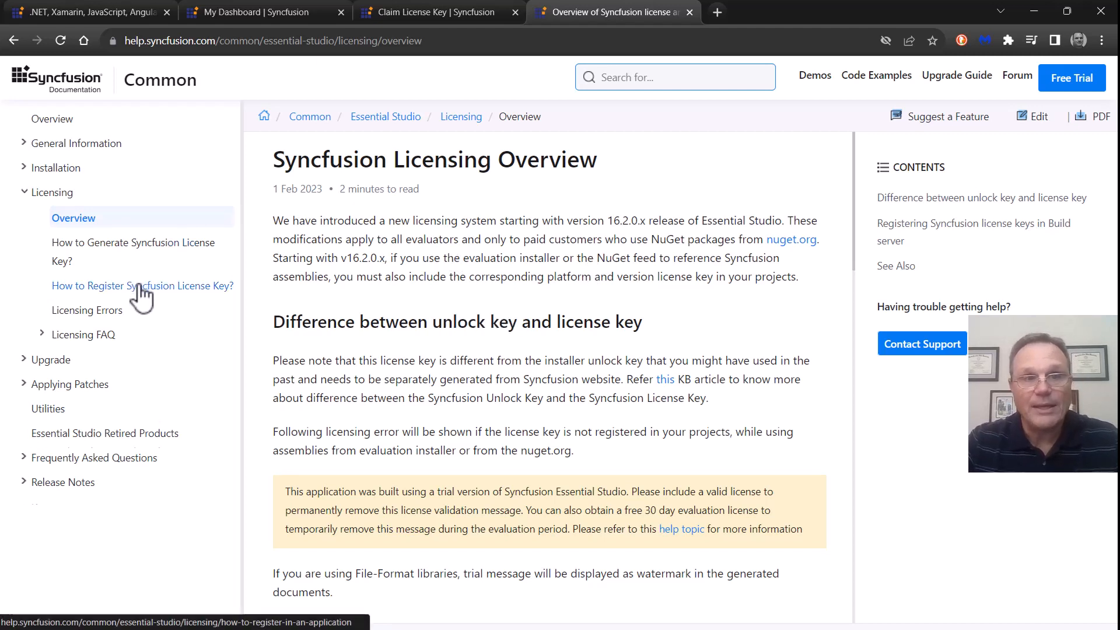
Show the 'How to Register Syncfusion License Key?' guide with its RegisterLicense code line marked
left_click(143, 285)
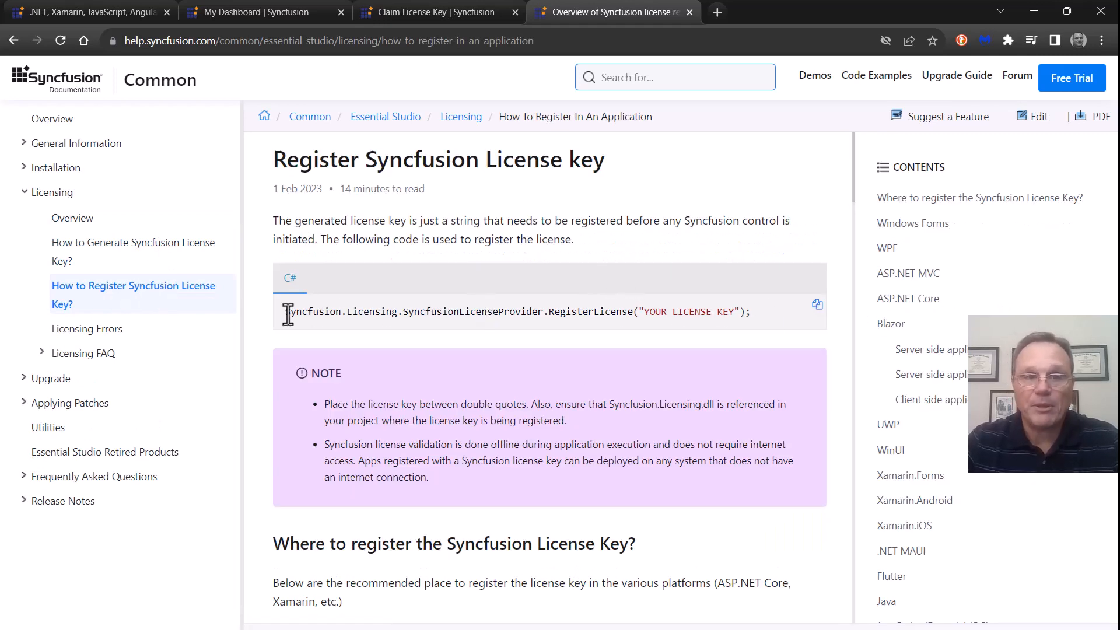
left_click_drag(287, 312, 743, 313)
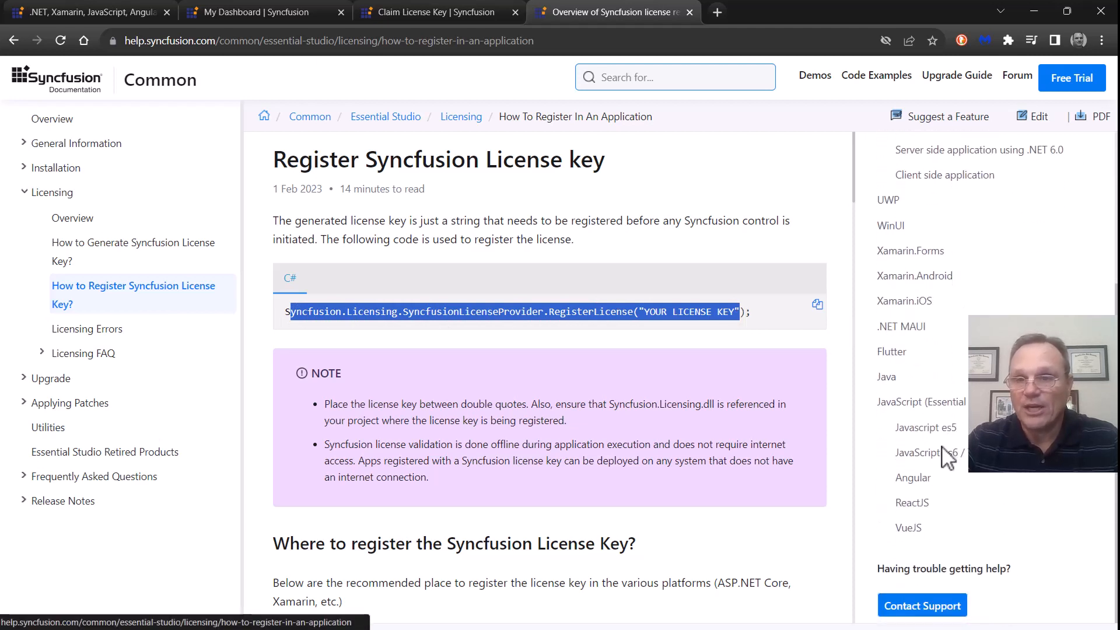
Jump to the ReactJS section and mark registerLicense and the 'License Key' placeholder in index.js
left_click(912, 502)
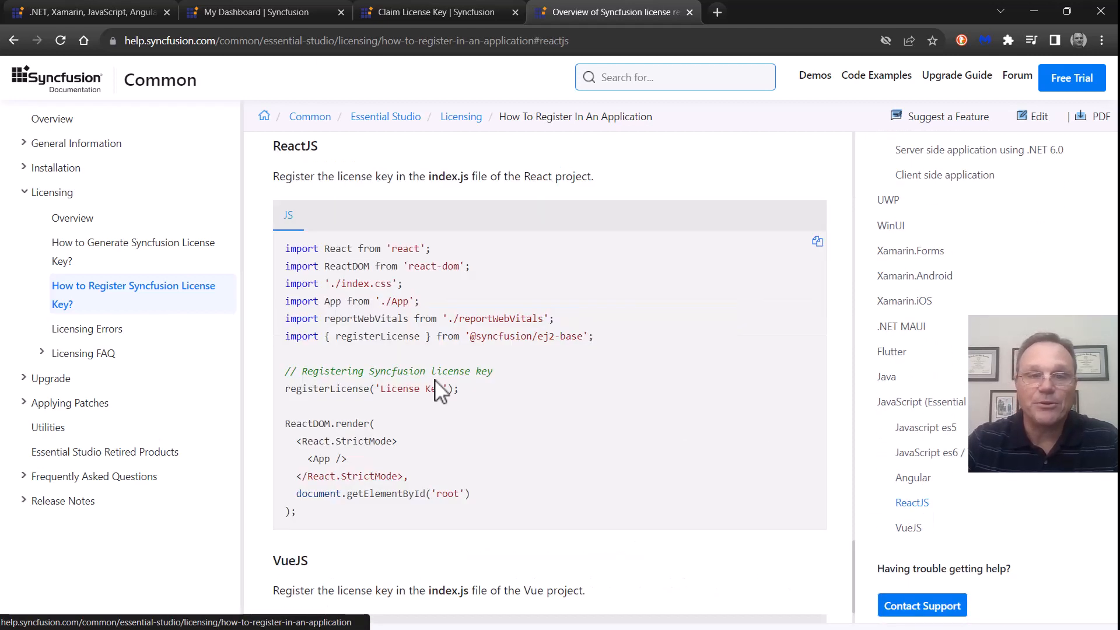
double_click(376, 337)
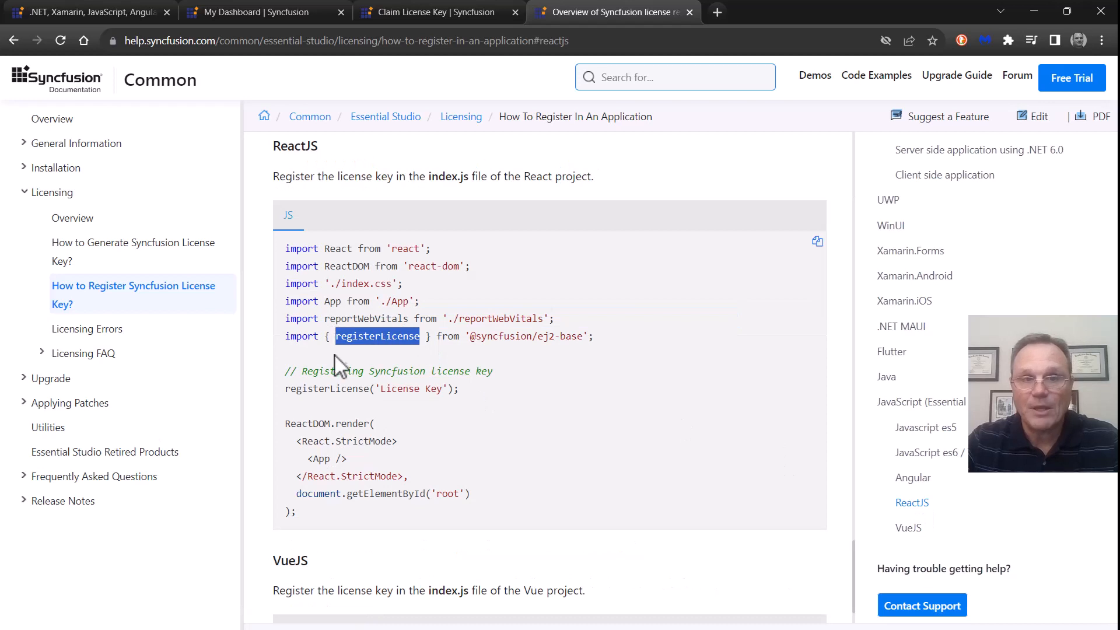
double_click(412, 388)
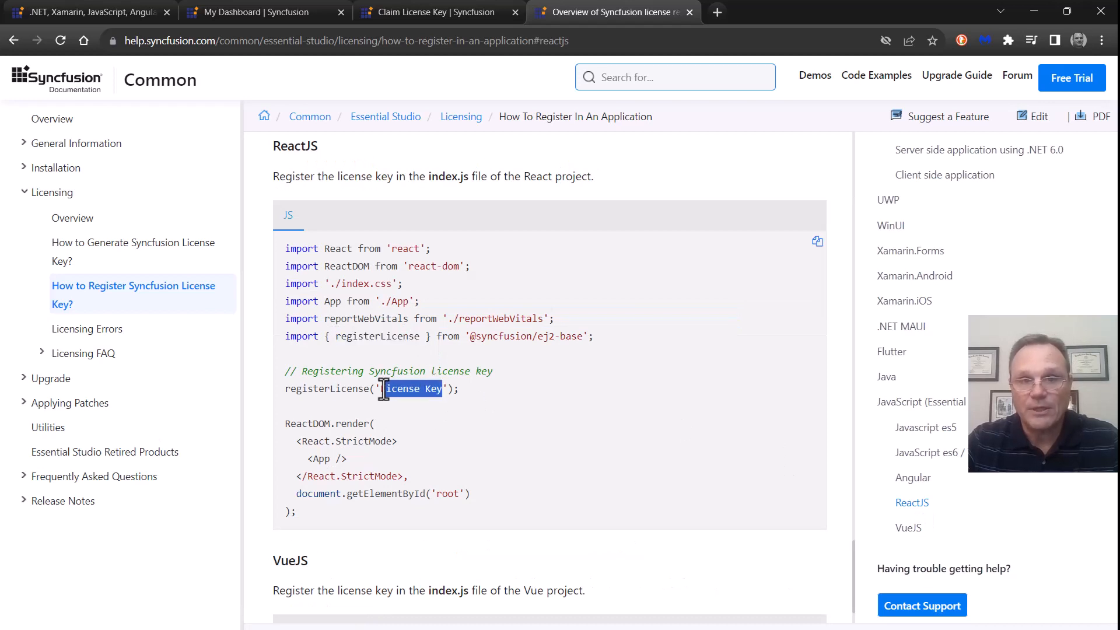
mouse_move(376, 461)
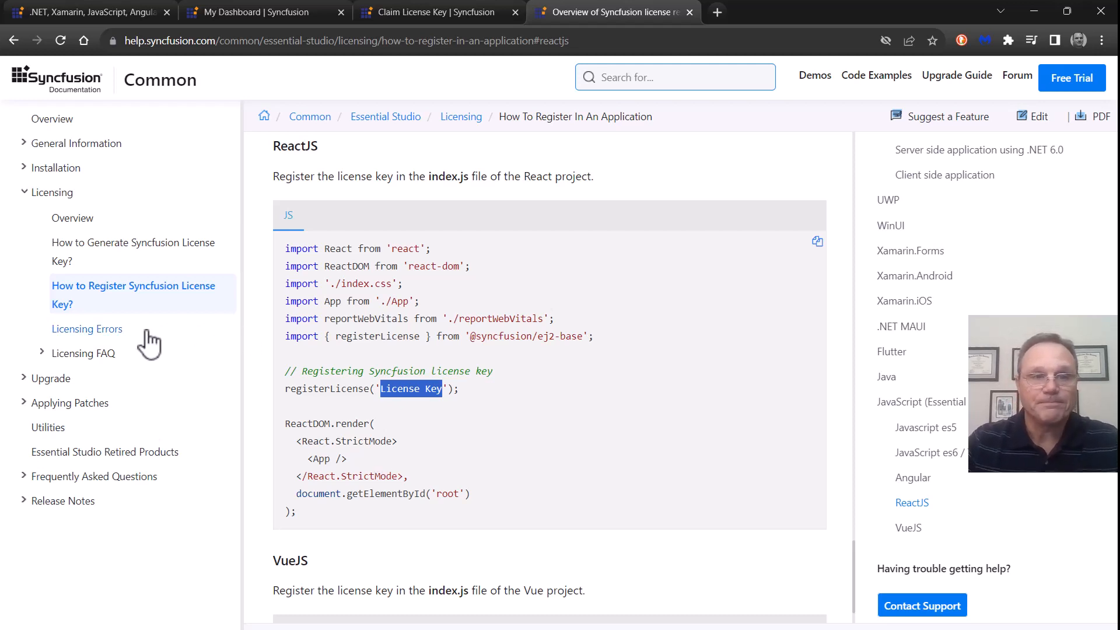
Read the Licensing FAQ on whether an internet connection is required, then return to syncfusion.com
left_click(84, 352)
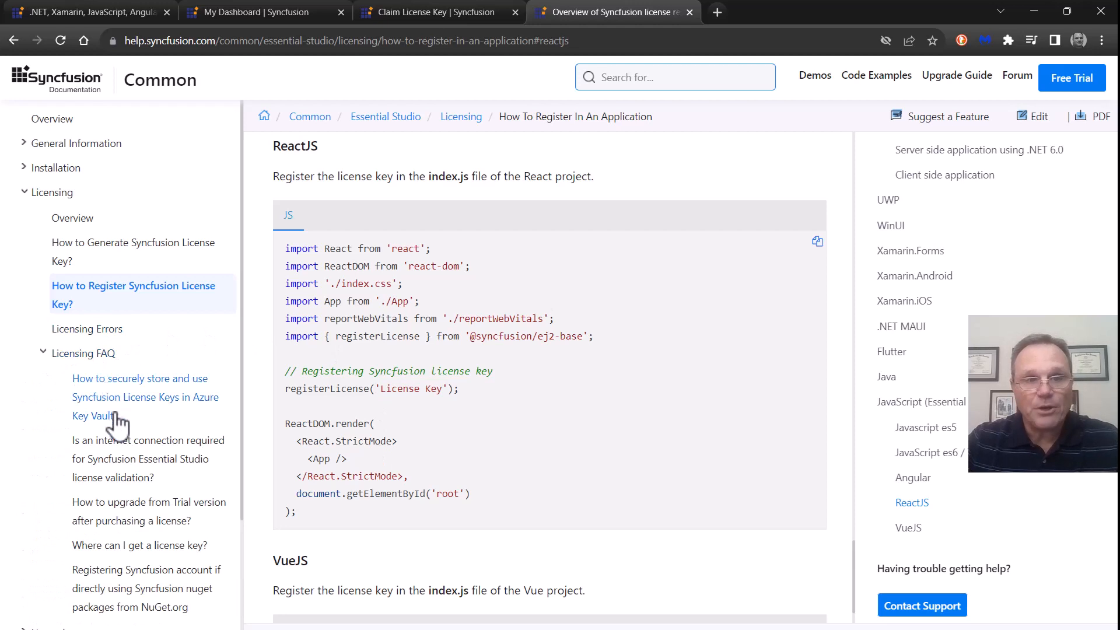
left_click(147, 441)
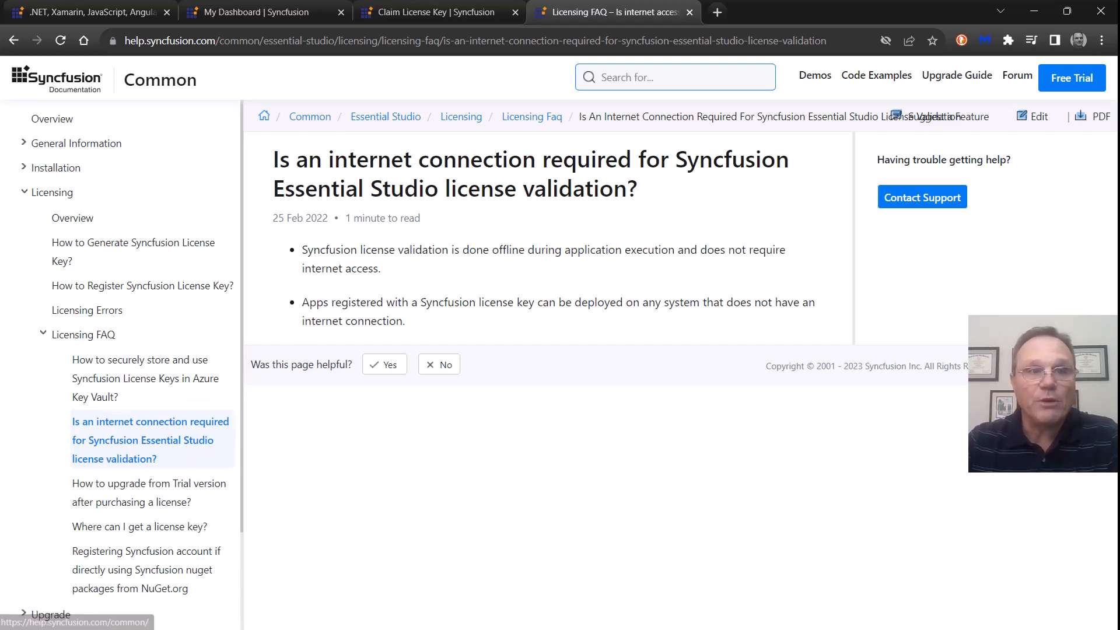
left_click(79, 13)
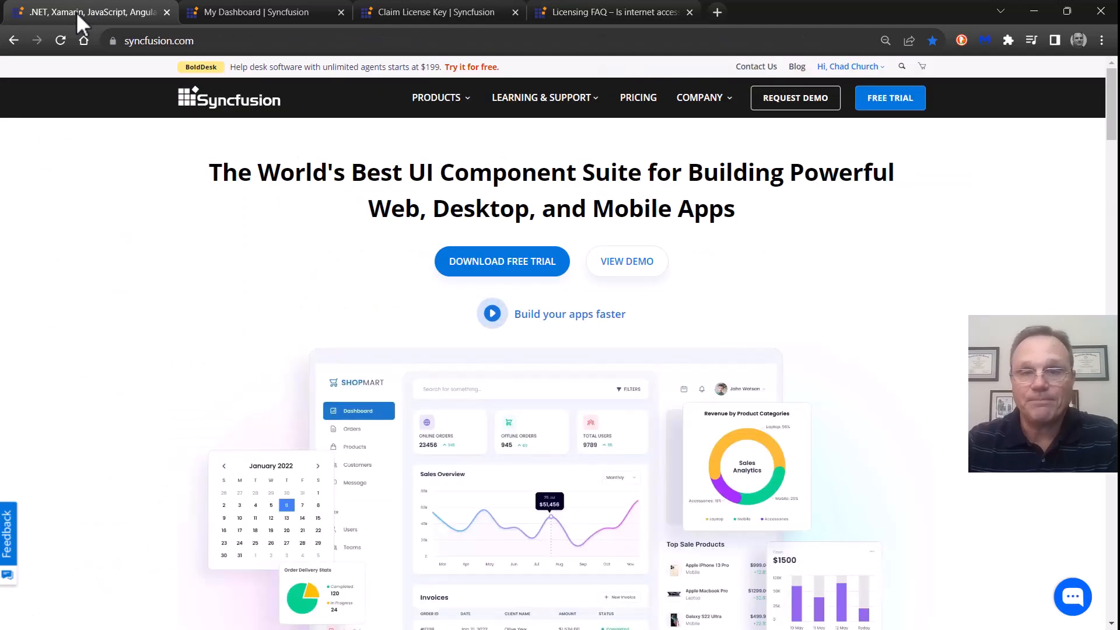